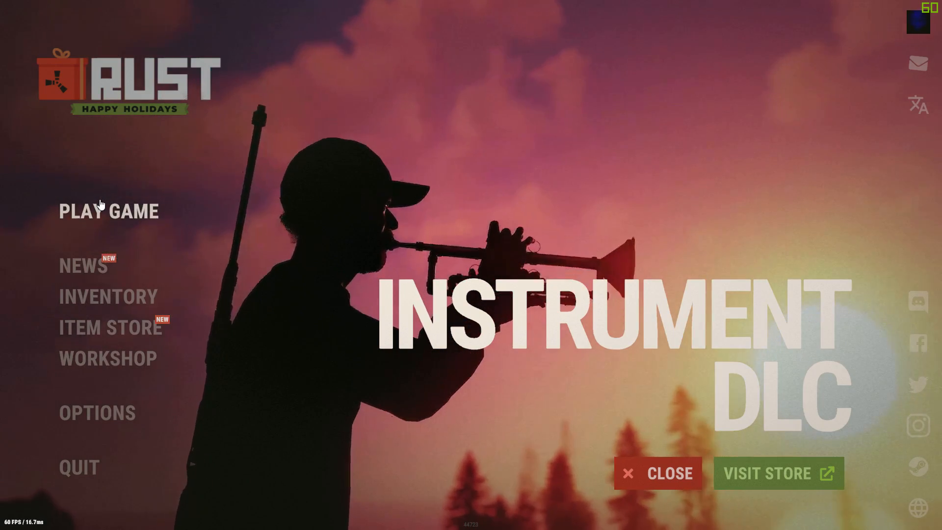
{"action": "left_click", "coordinate": [109, 210]}
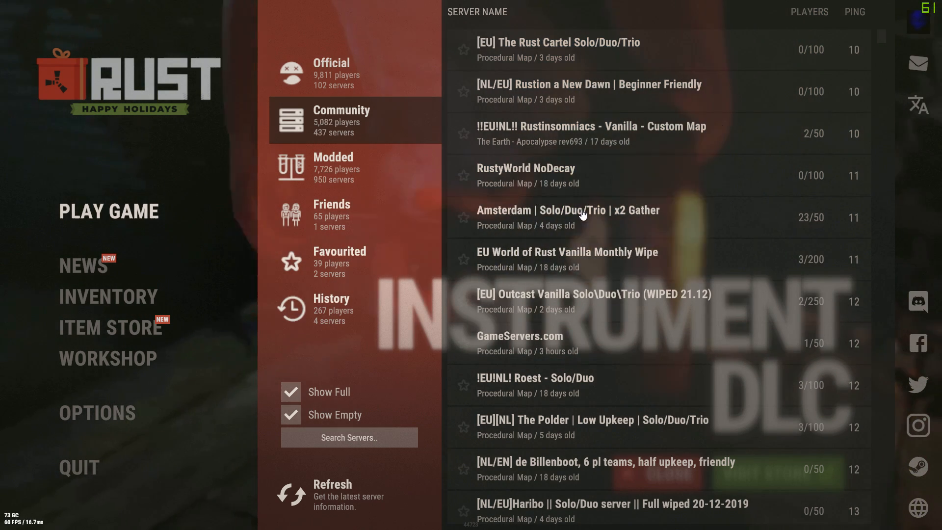
Join the Amsterdam Solo/Duo/Trio server.
{"action": "left_click", "coordinate": [567, 216]}
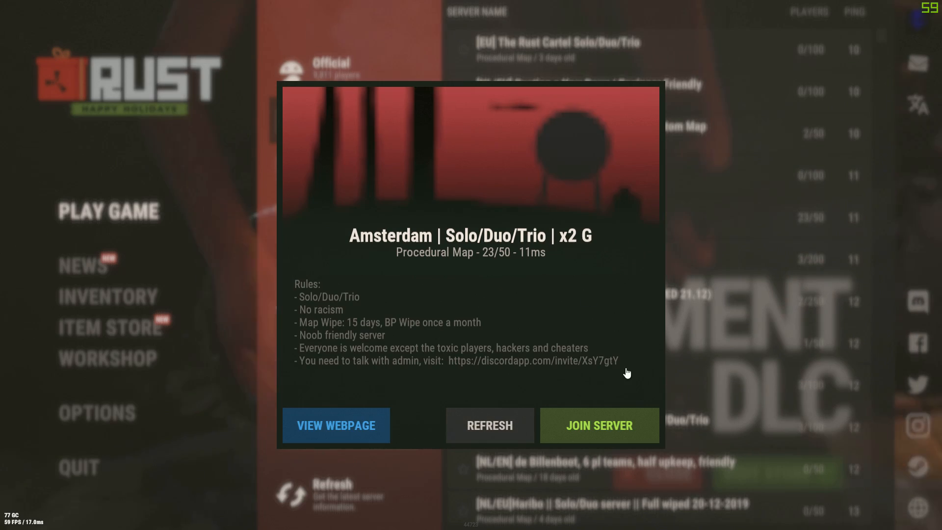
{"action": "left_click", "coordinate": [597, 425]}
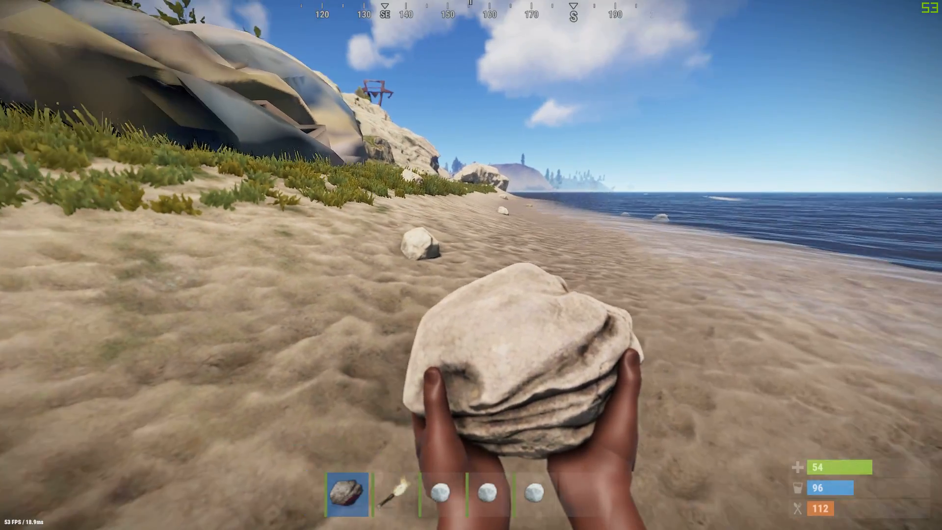
Disconnect from the Amsterdam server and open the game's log folder.
{"action": "key", "text": "Escape"}
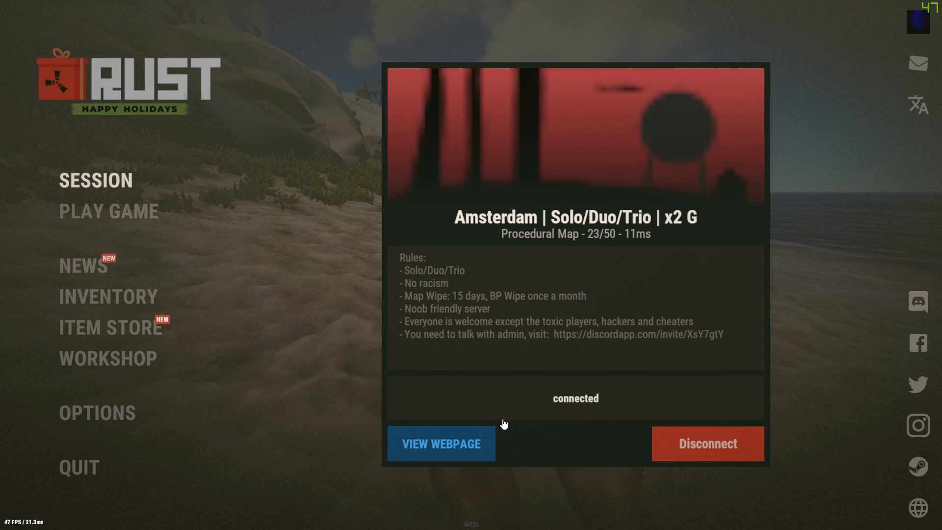
{"action": "left_click", "coordinate": [706, 443]}
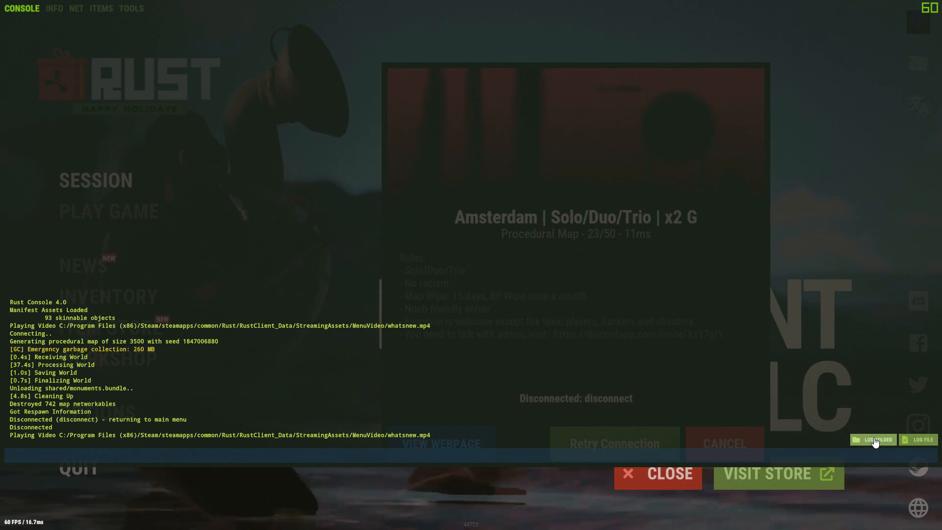
{"action": "left_click", "coordinate": [872, 439]}
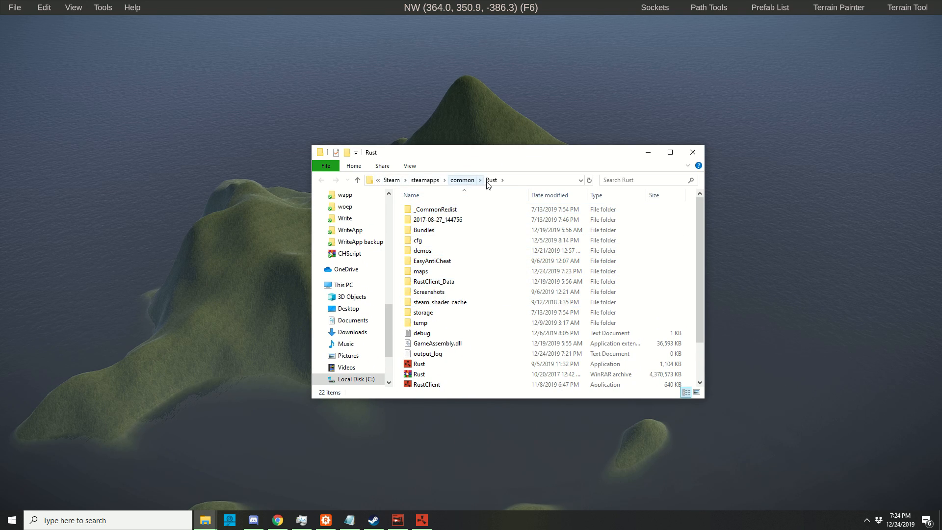
Open Rust's maps folder holding proceduralmap.3500.1847006880.187.map and copy its path.
{"action": "left_click", "coordinate": [420, 270]}
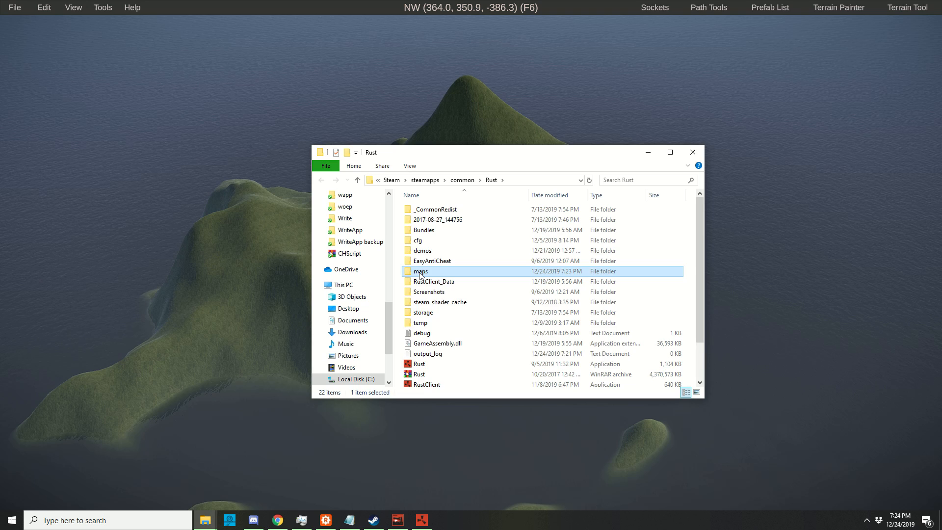
{"action": "double_click", "coordinate": [420, 271]}
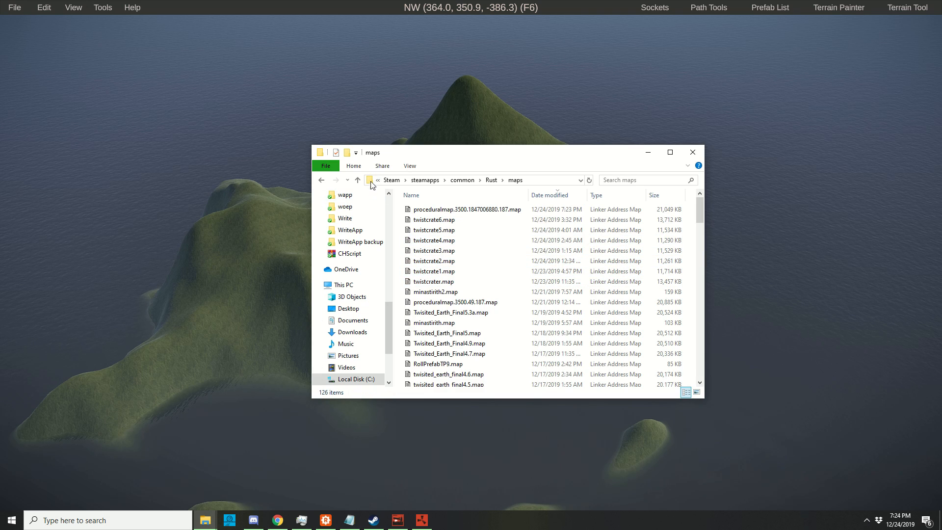
{"action": "left_click", "coordinate": [480, 180]}
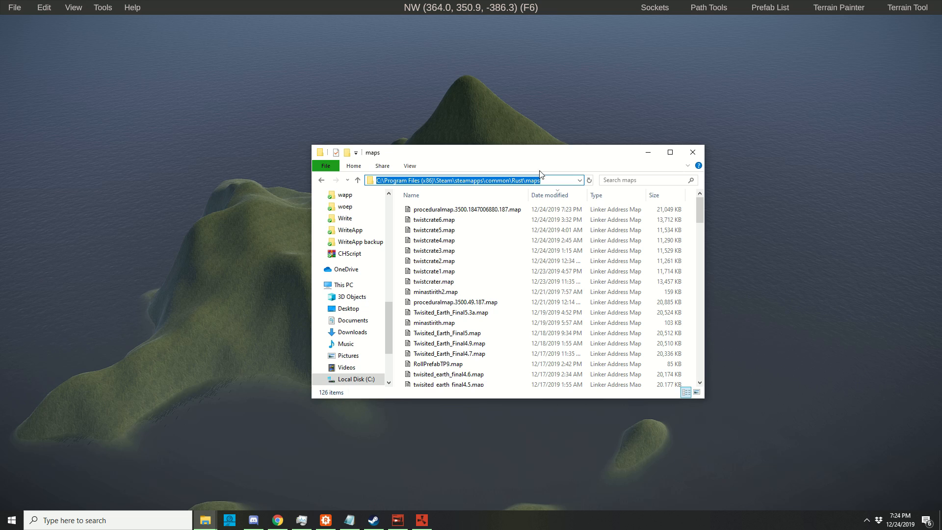
{"action": "left_click", "coordinate": [14, 8]}
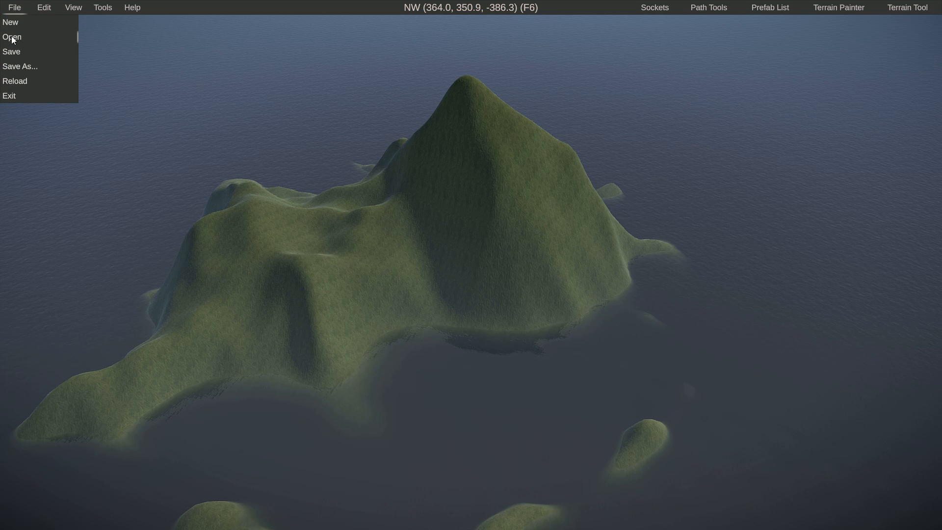
Open proceduralmap.3500.1847006880.187.map from the maps folder in RustEdit.
{"action": "left_click", "coordinate": [12, 37]}
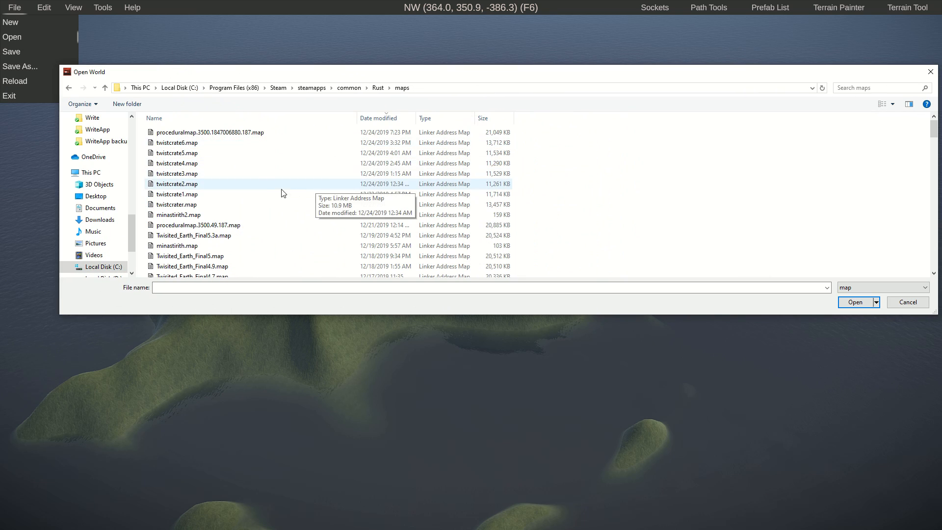
{"action": "left_click", "coordinate": [176, 193]}
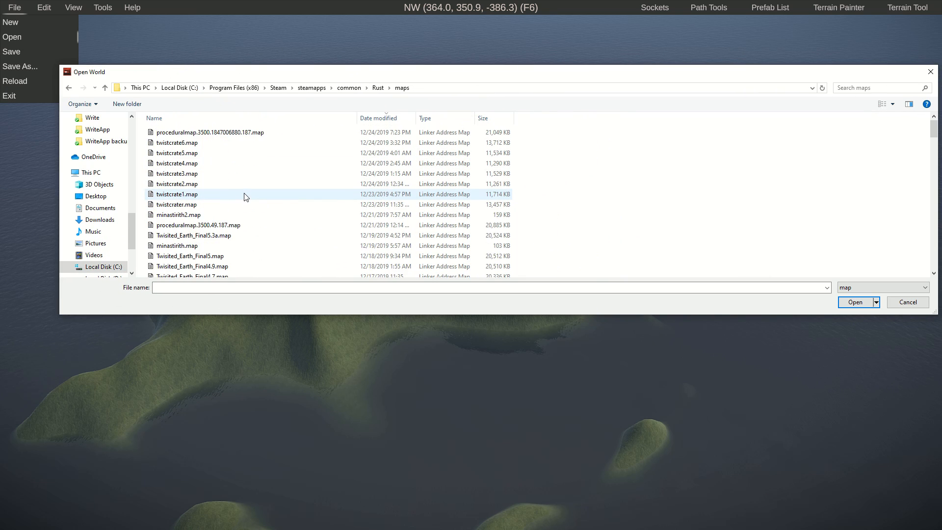
{"action": "left_click", "coordinate": [210, 132]}
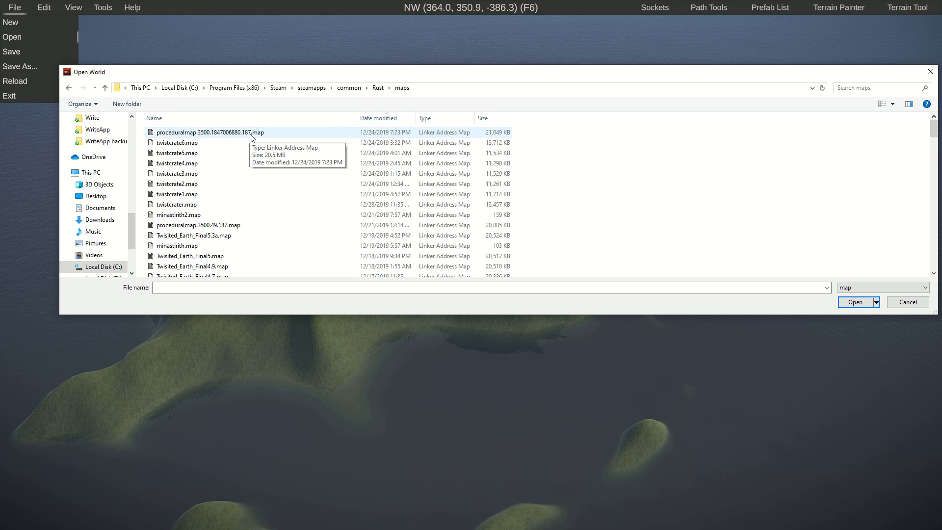
{"action": "mouse_move", "coordinate": [265, 134]}
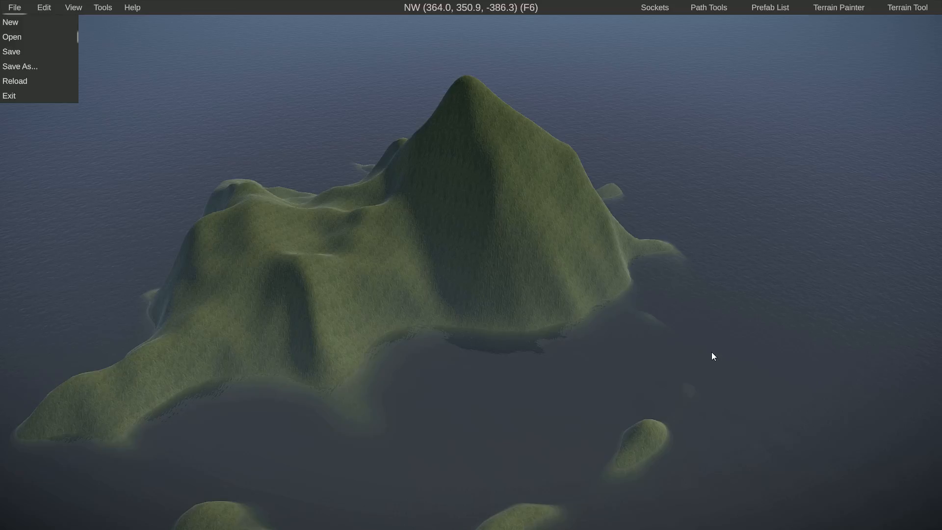
{"action": "left_click", "coordinate": [770, 7]}
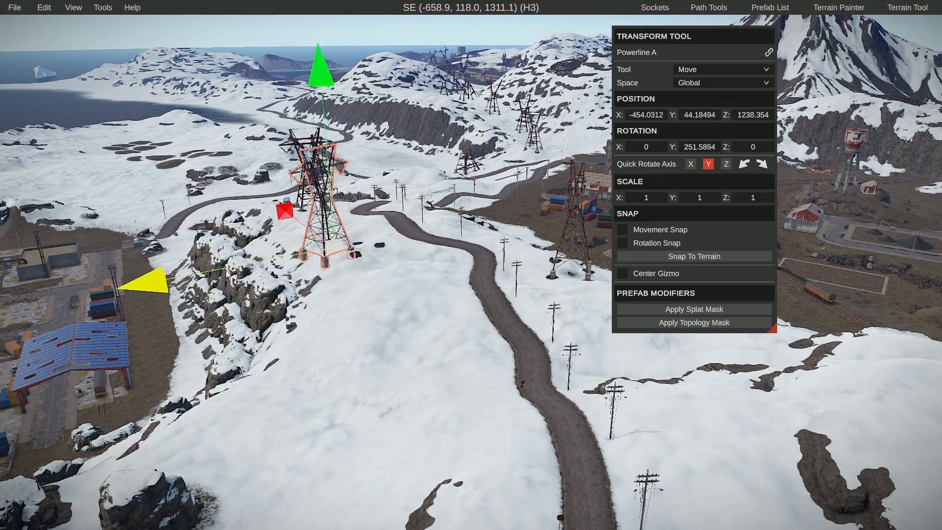
Inspect the snowy procedural map, then bring up the playrust.io site in the browser.
{"action": "key", "text": "Delete"}
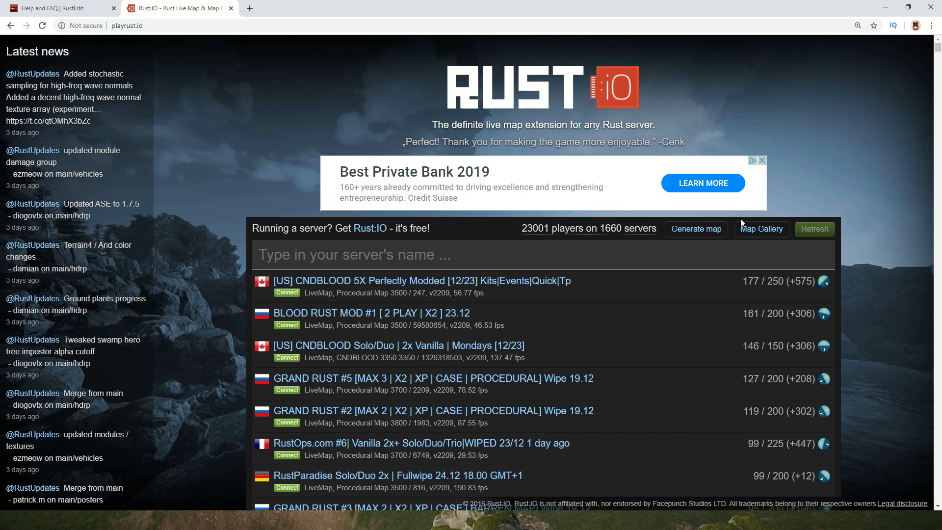
Browse the Rust:IO Map Gallery's size-3000 map previews by seed.
{"action": "left_click", "coordinate": [761, 229]}
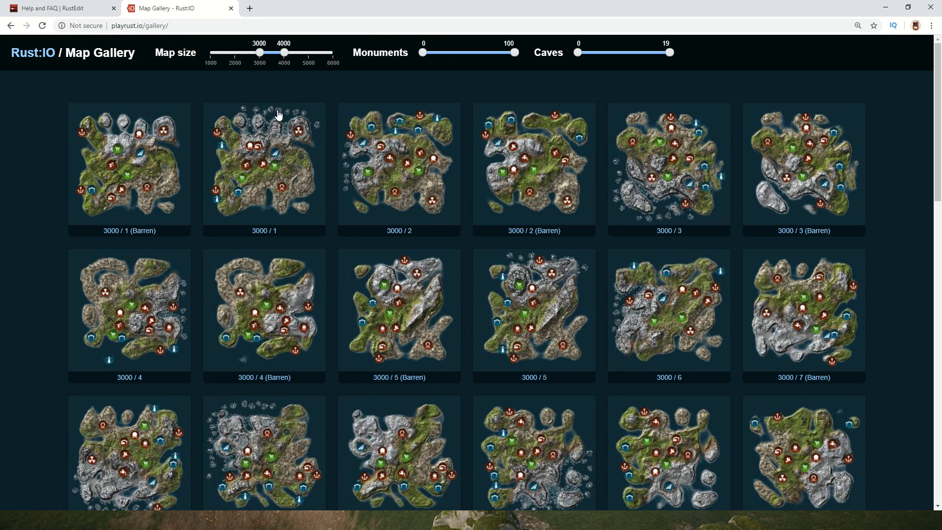
{"action": "scroll", "scroll_direction": "down", "scroll_amount": 3}
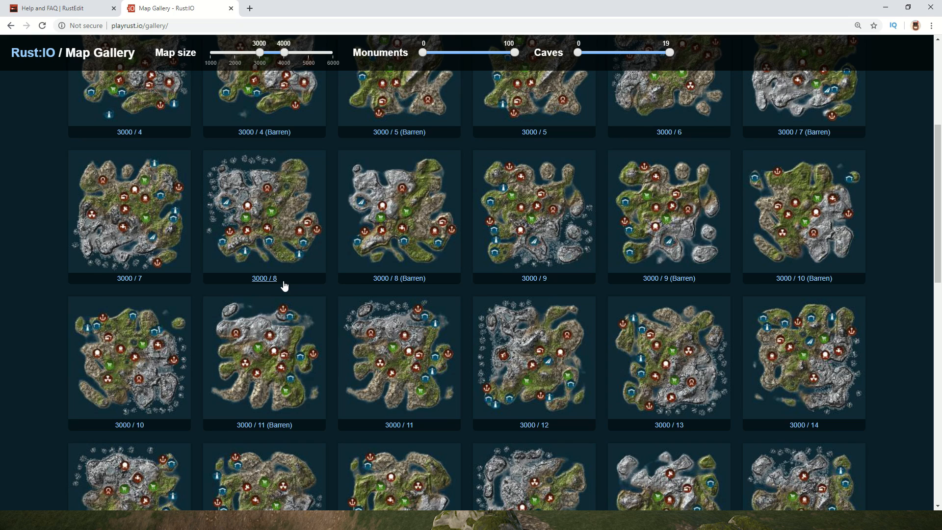
{"action": "scroll", "scroll_direction": "down", "scroll_amount": 3}
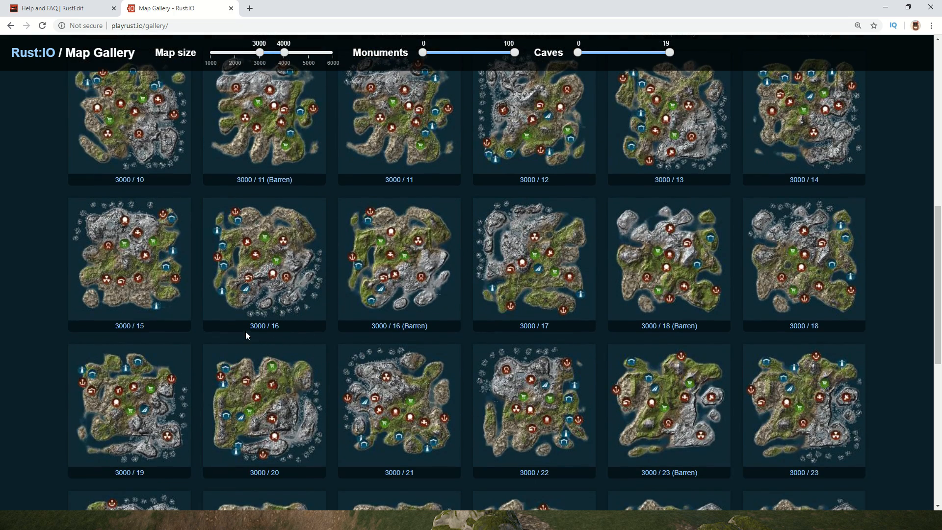
{"action": "mouse_move", "coordinate": [260, 267]}
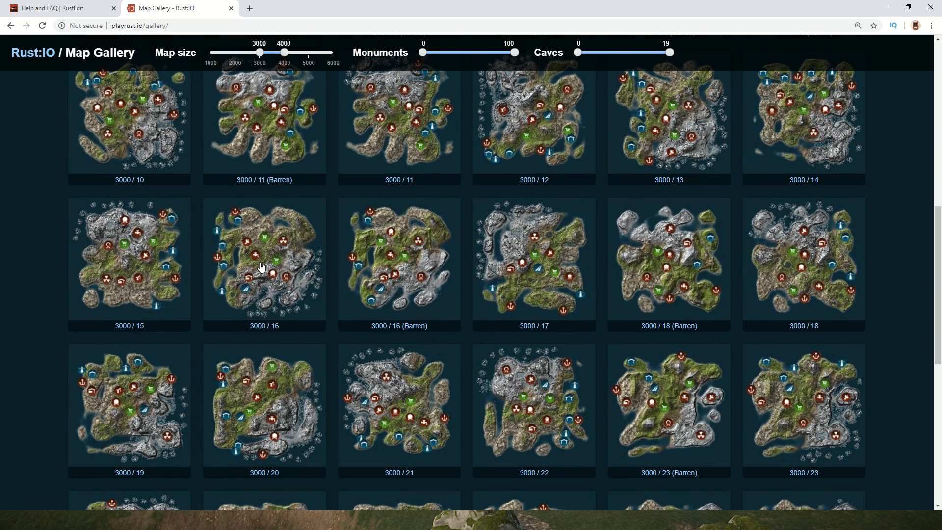
{"action": "mouse_move", "coordinate": [674, 370]}
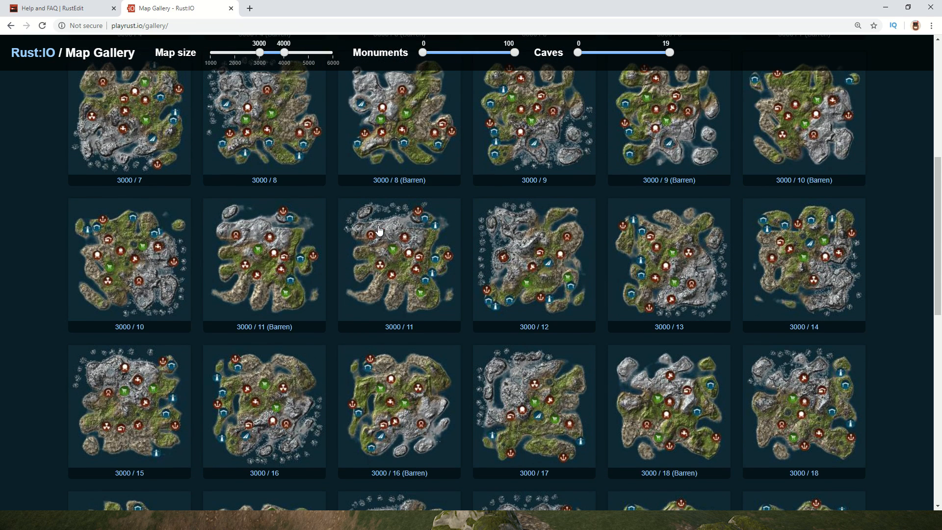
{"action": "mouse_move", "coordinate": [405, 122]}
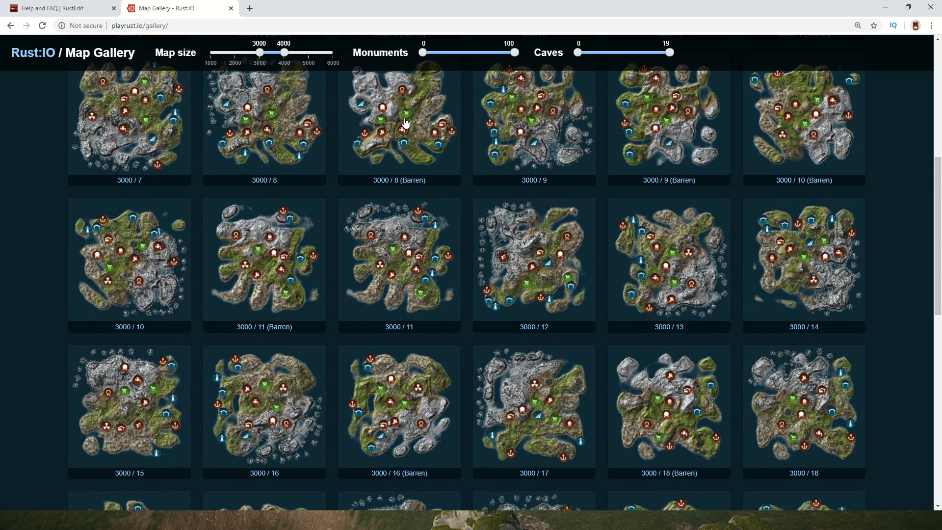
{"action": "scroll", "scroll_direction": "down", "scroll_amount": 3}
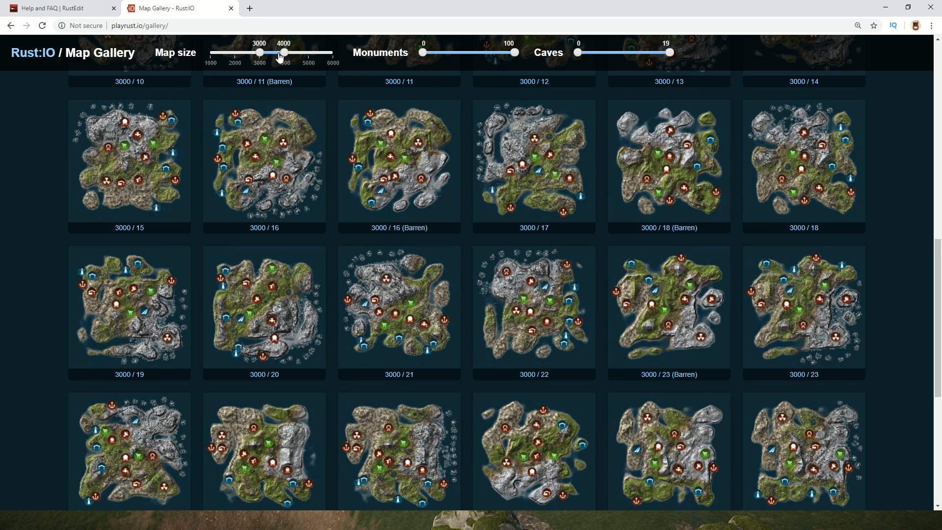
Filter the gallery to 4800-size maps and scroll the results.
{"action": "left_click_drag", "start_coordinate": [279, 53], "coordinate": [306, 53]}
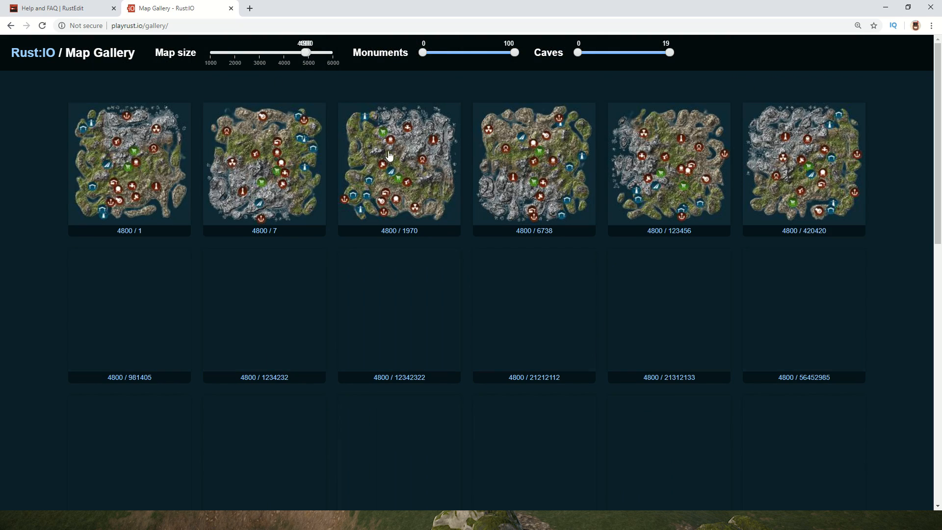
{"action": "scroll", "scroll_direction": "down", "scroll_amount": 3}
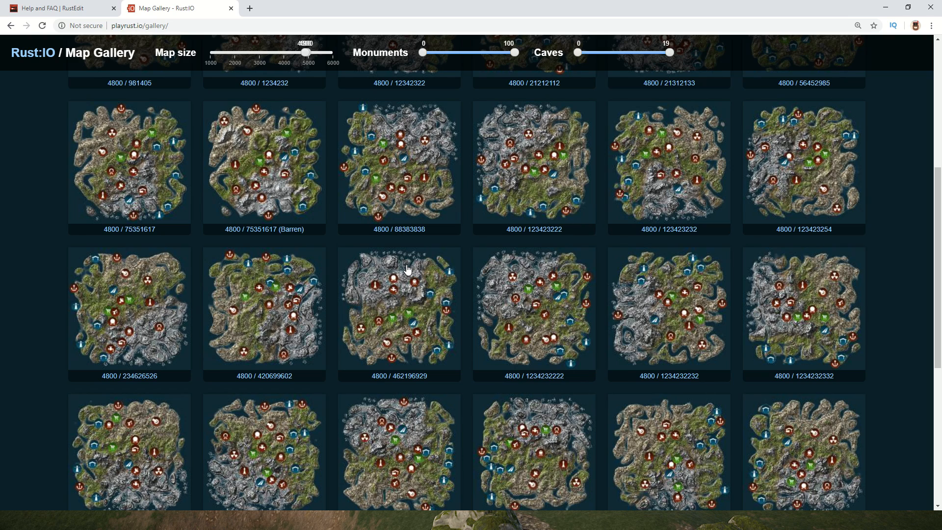
{"action": "mouse_move", "coordinate": [435, 247]}
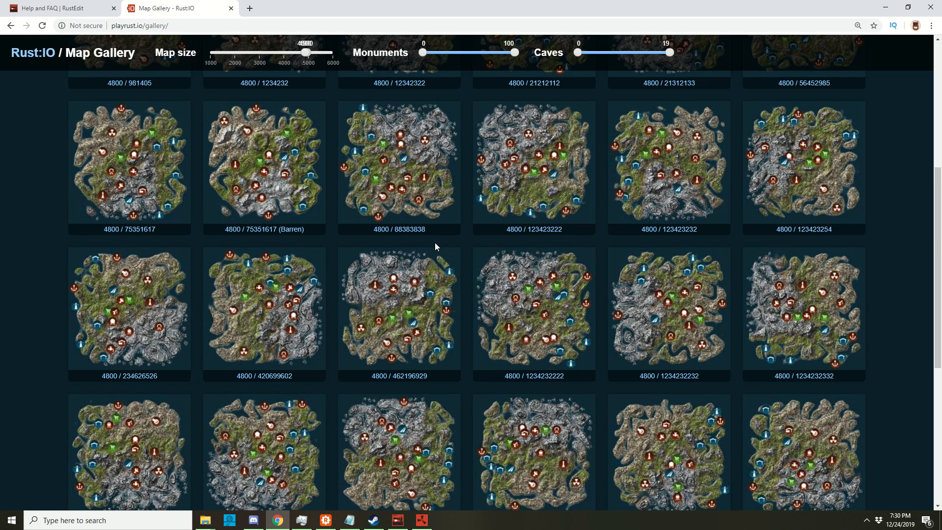
{"action": "mouse_move", "coordinate": [503, 249]}
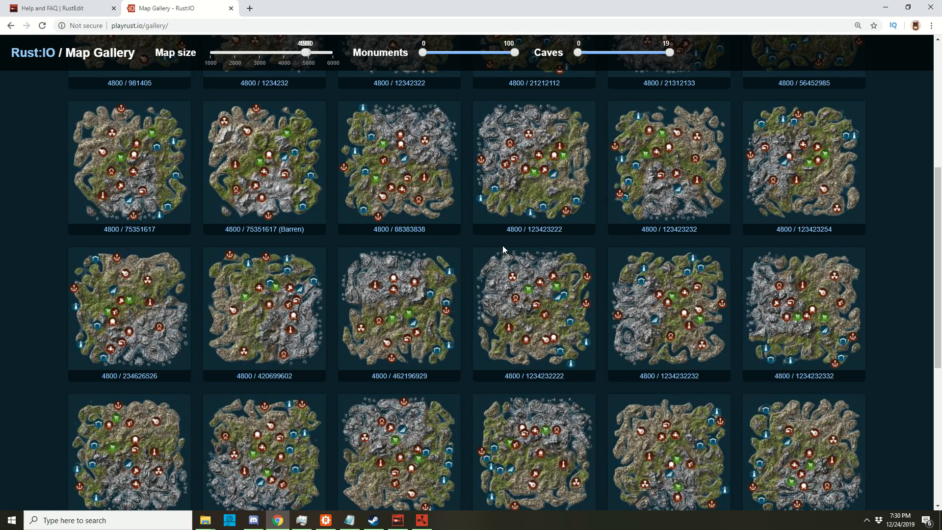